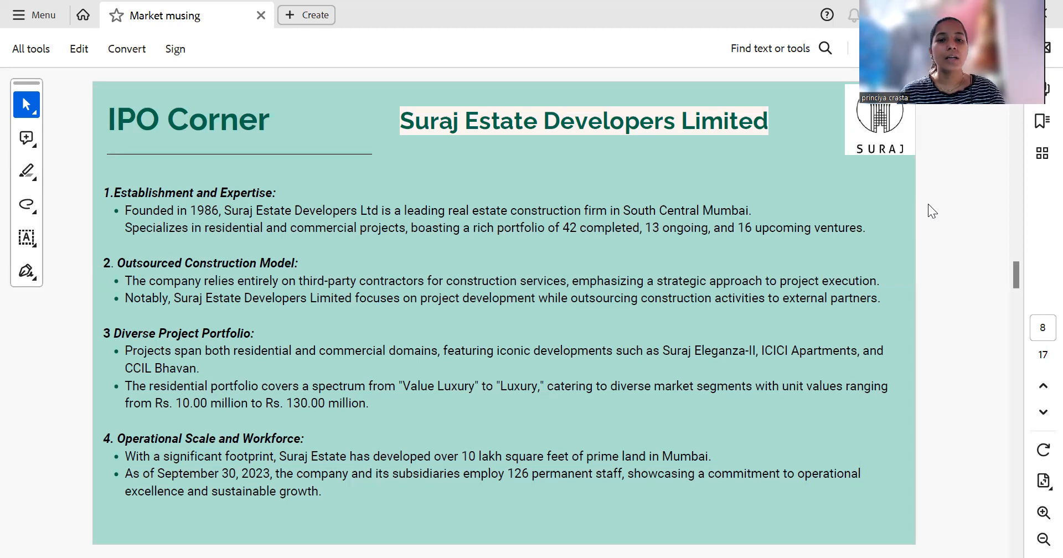
Step: Scroll from the company profile down to the page 9 financial table of assets, revenue and profit
scroll(down, 3)
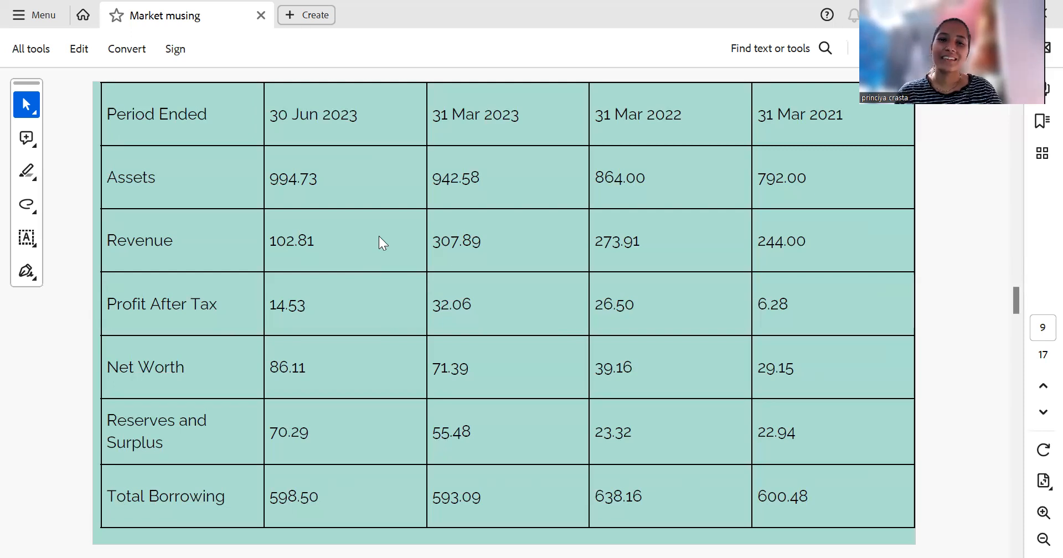
scroll(down, 3)
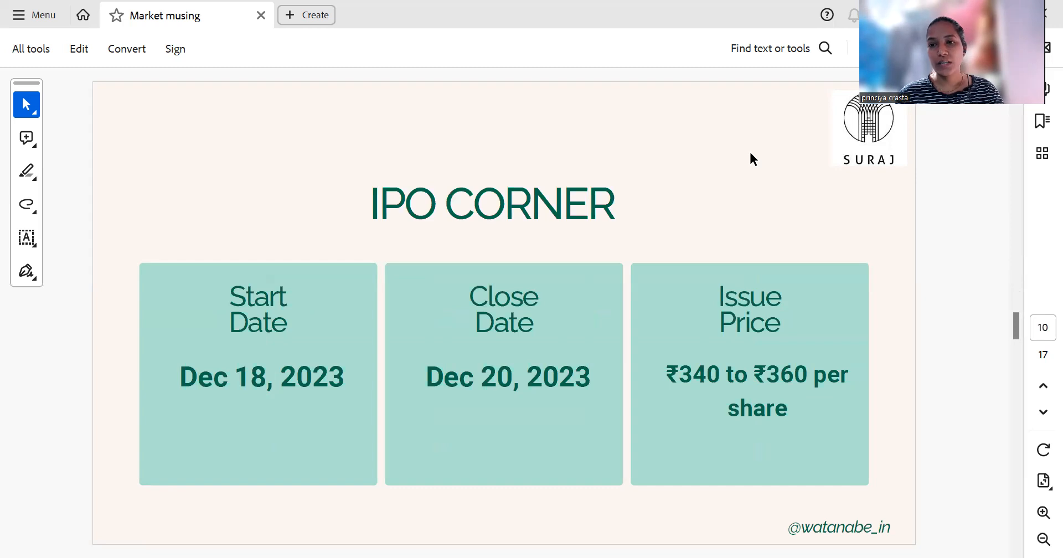
mouse_move(643, 231)
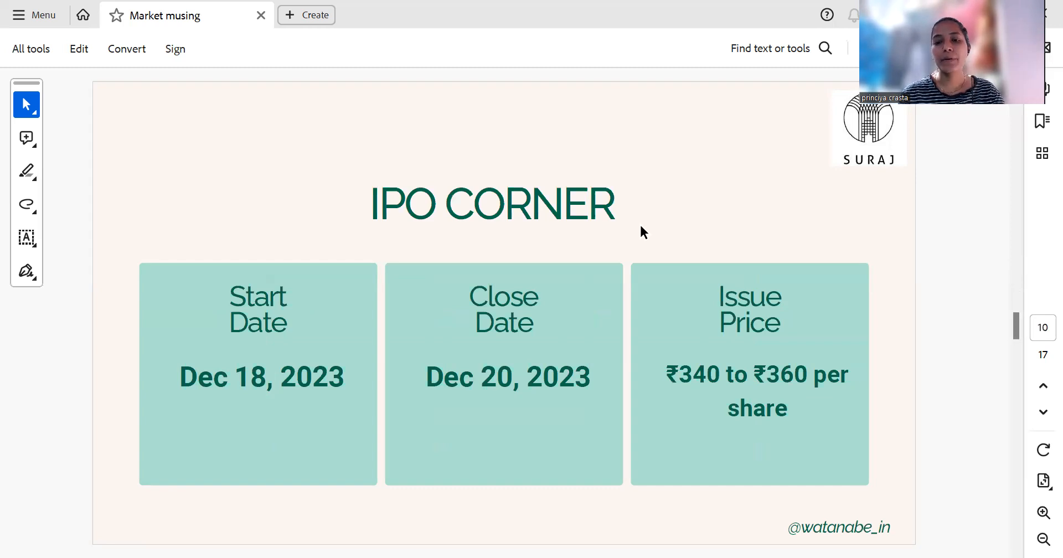
mouse_move(819, 345)
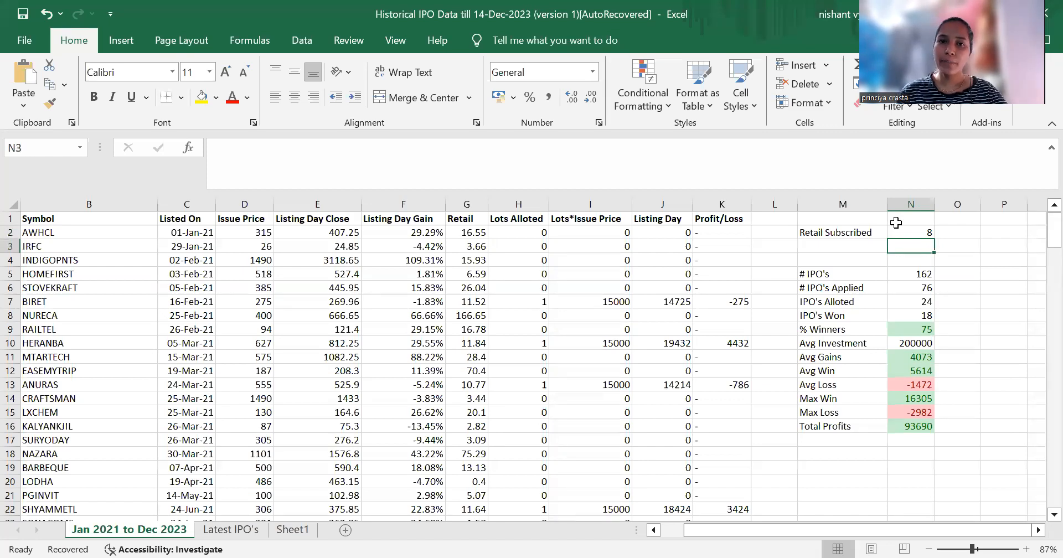
click(910, 273)
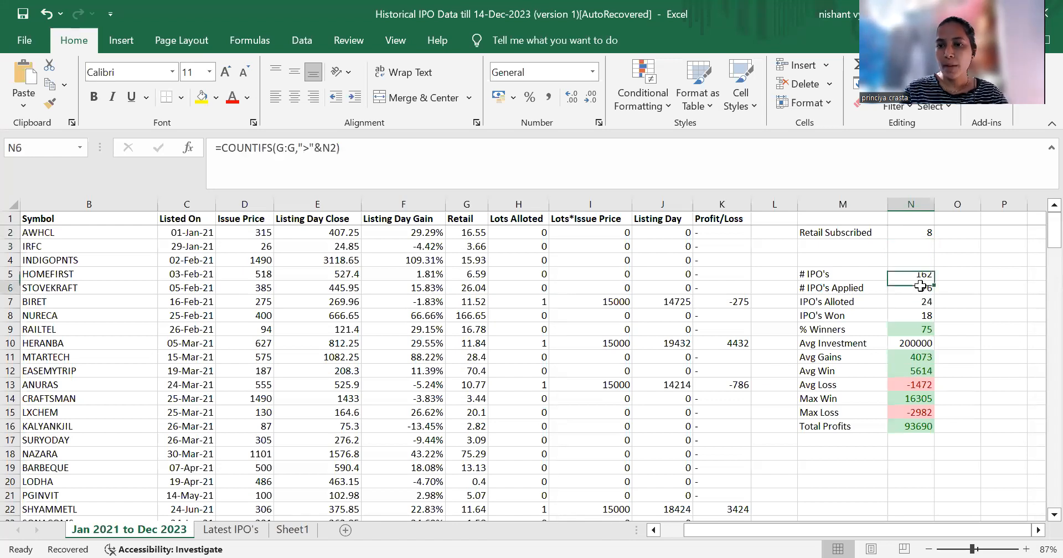
click(911, 288)
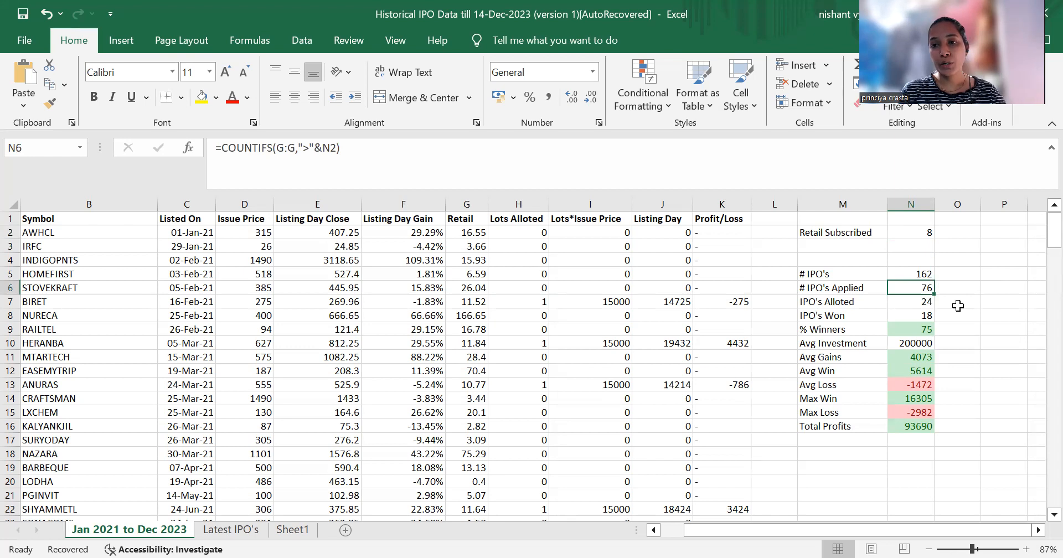
click(910, 301)
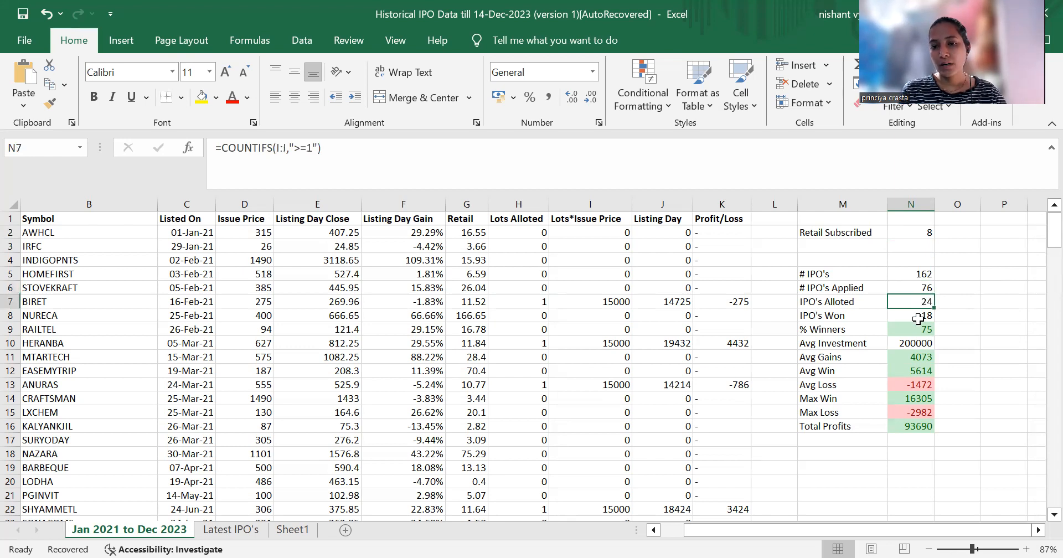
click(910, 316)
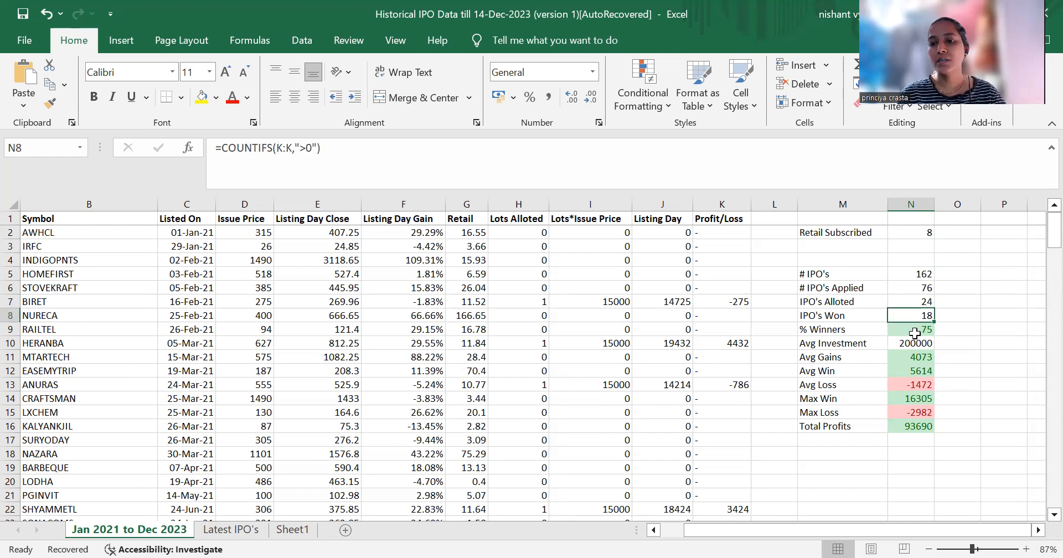
click(910, 329)
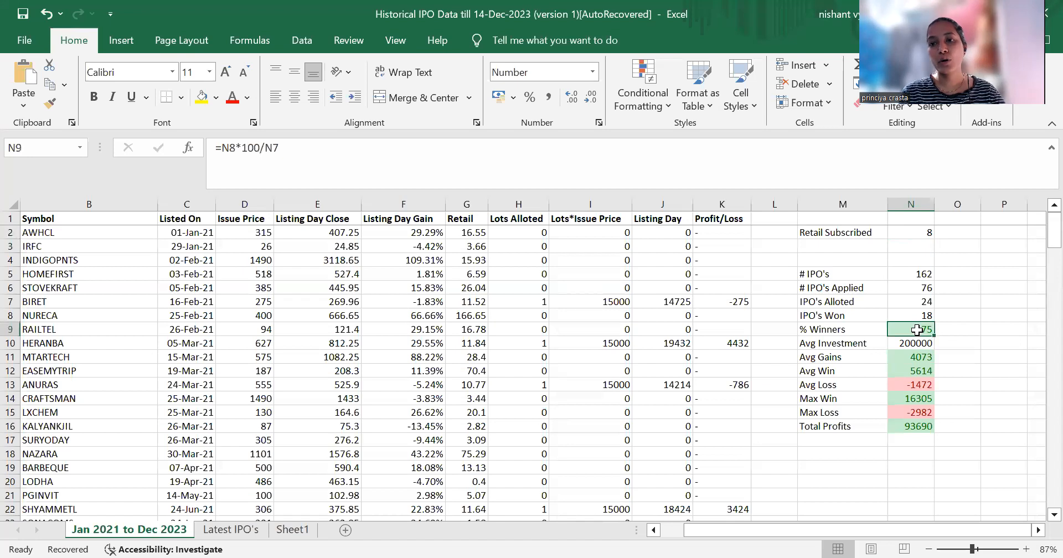
click(910, 342)
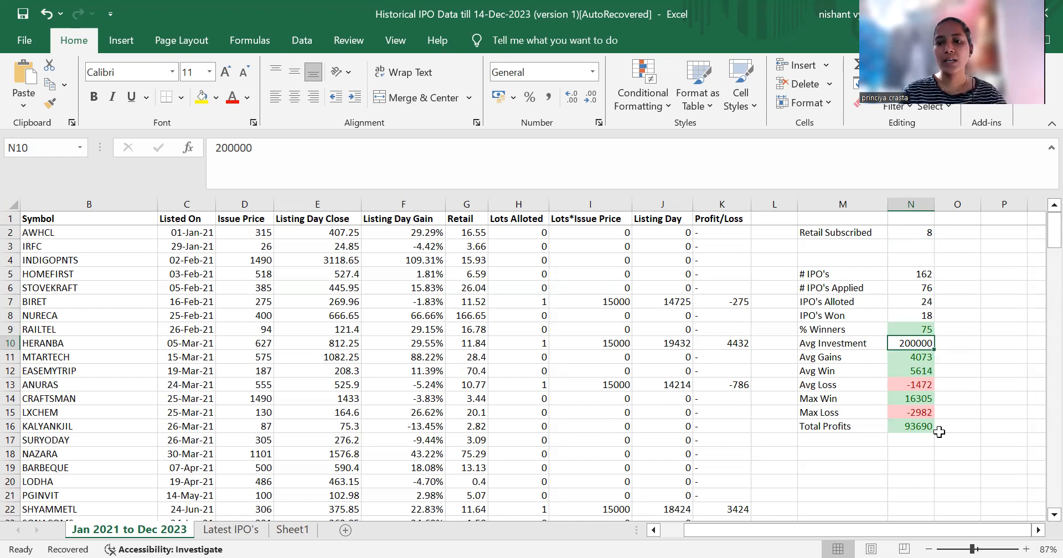
click(911, 397)
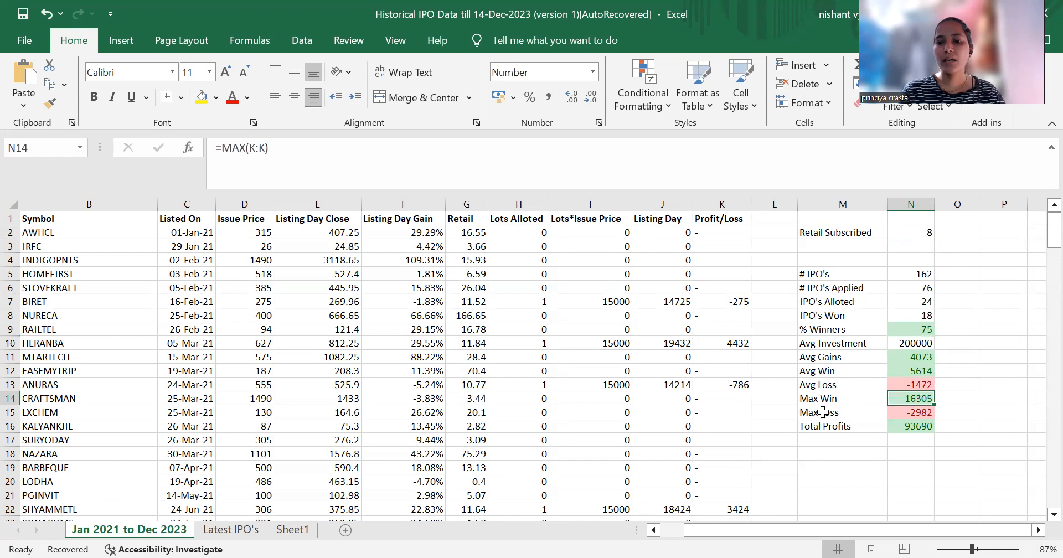
mouse_move(723, 390)
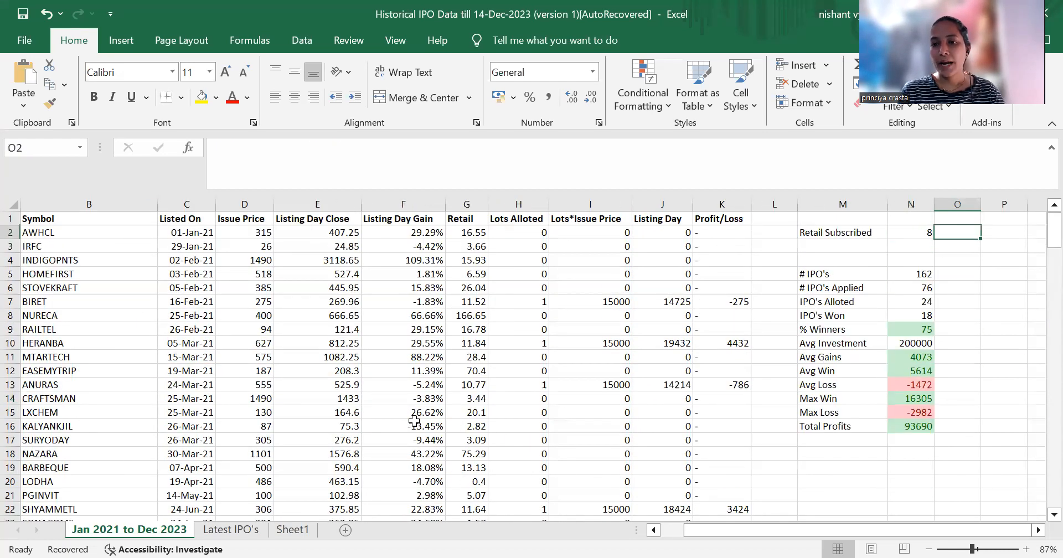
Step: Select the Rategain Travel Technologies row among the late-2021 IPO listings in rows 40–60
click(244, 467)
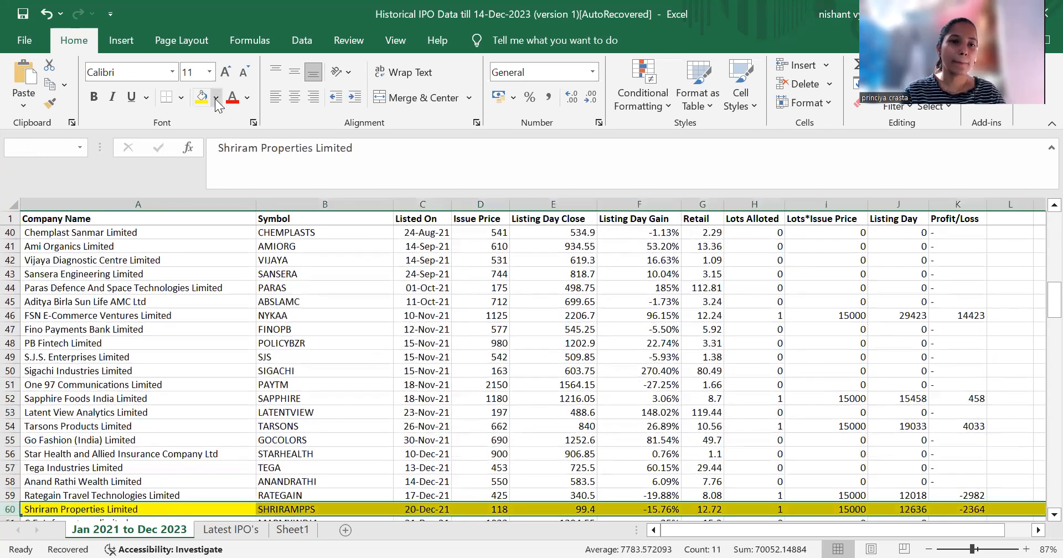
click(218, 98)
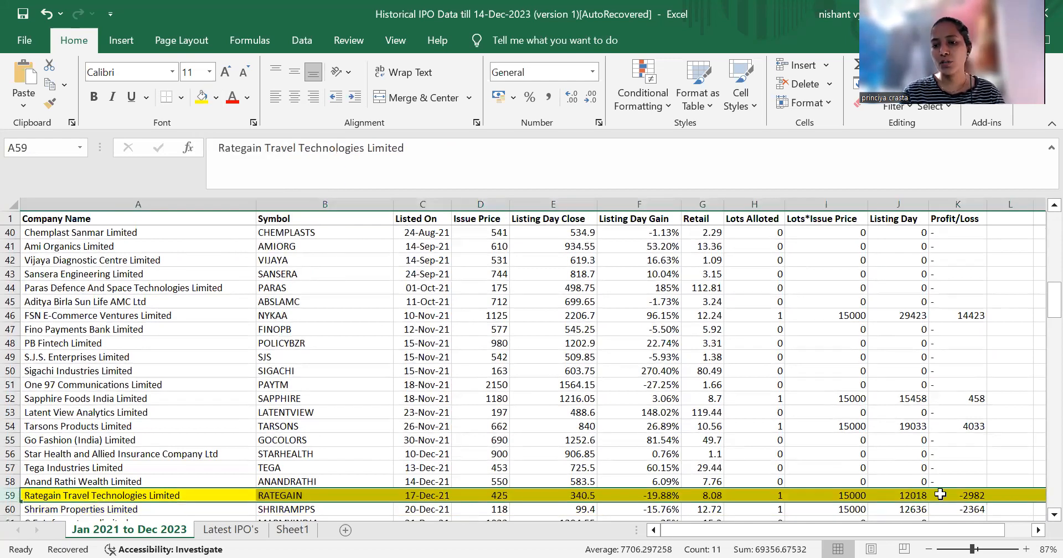
click(958, 481)
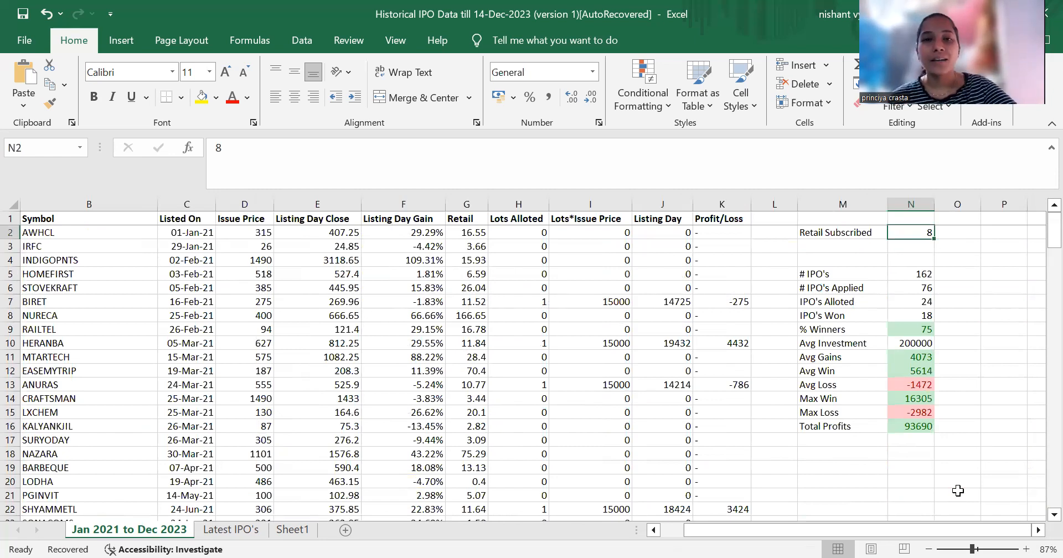
mouse_move(800, 537)
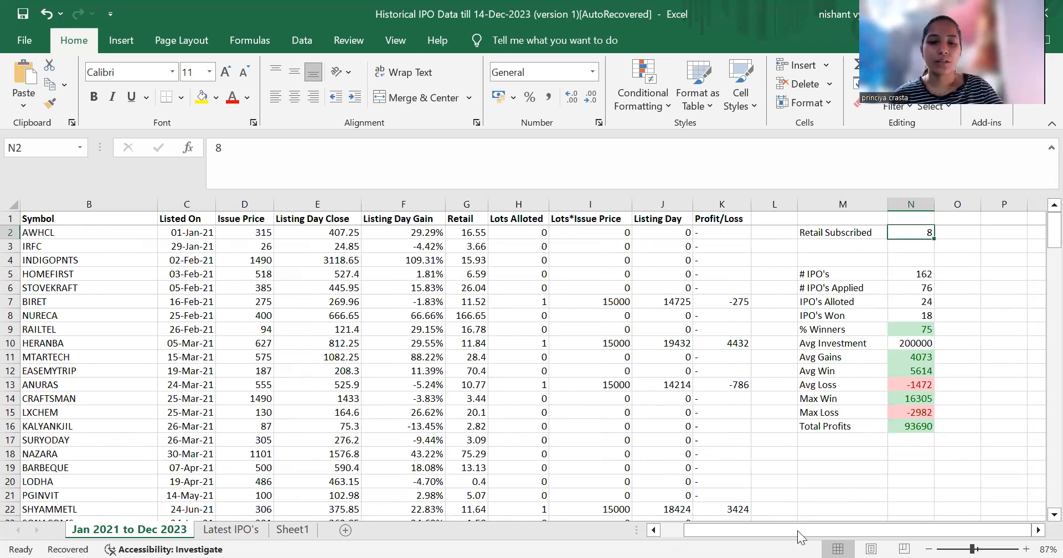